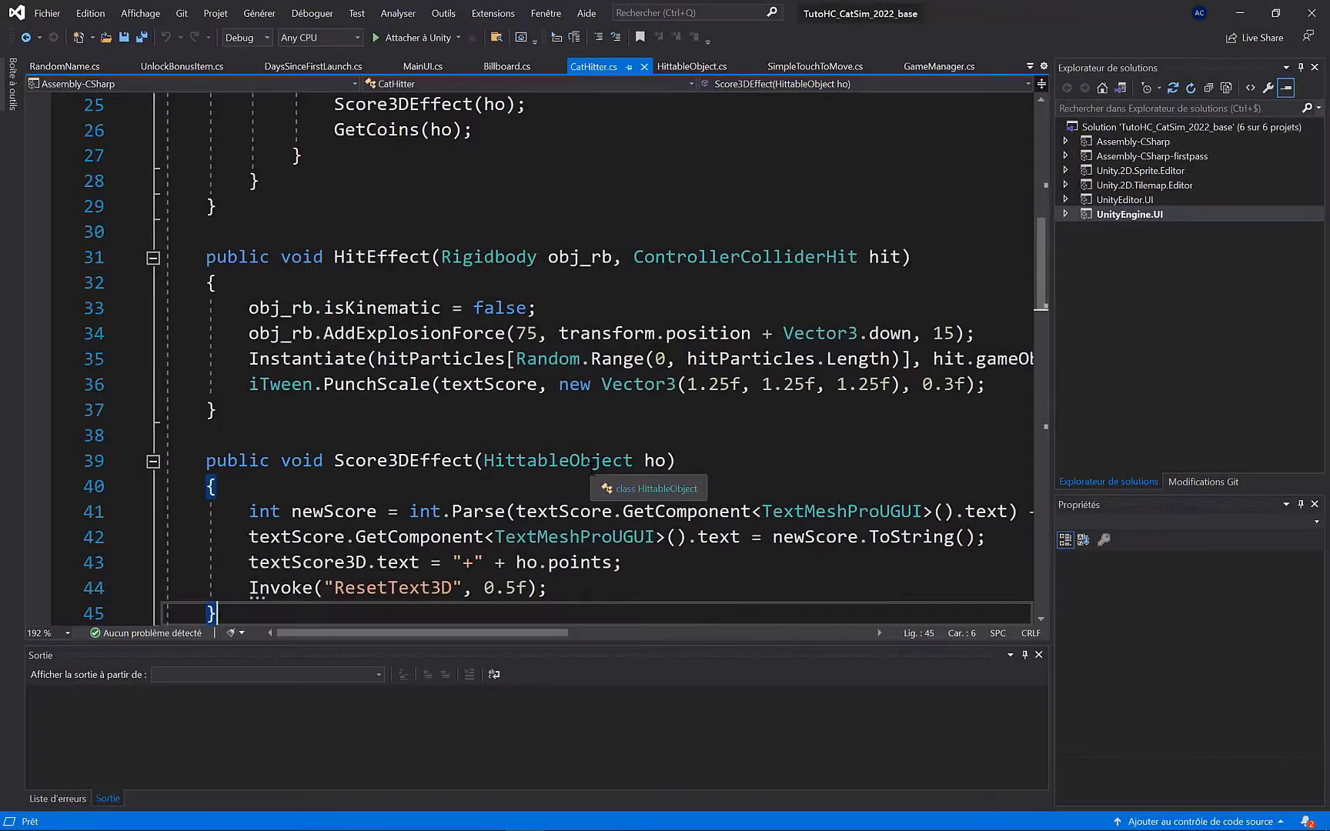
Scroll through CatHitter.cs before moving to the running cat game
{"action": "scroll", "scroll_direction": "down", "scroll_amount": 3}
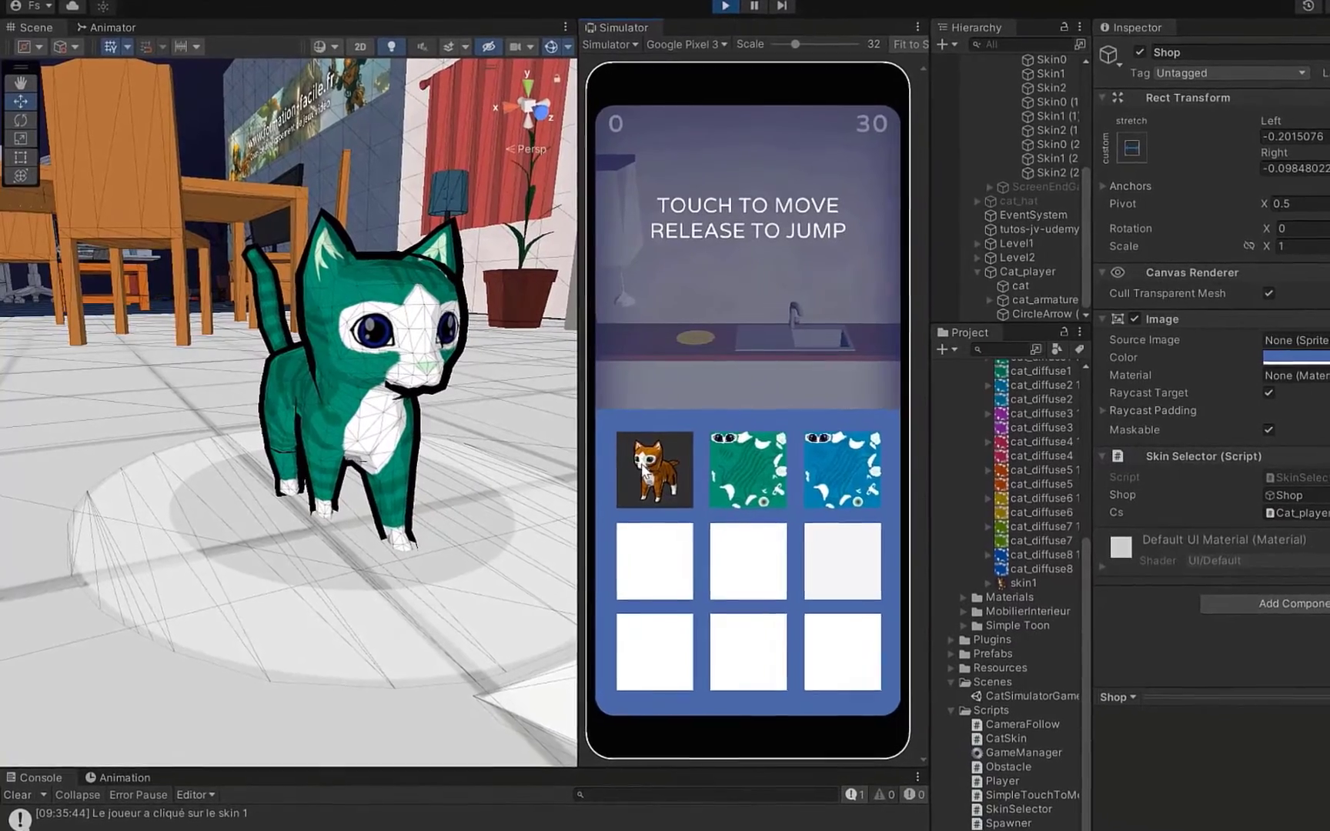
Pick another cat skin in the shop, then open the SkinSelector script in Visual Studio
{"action": "left_click", "coordinate": [655, 475]}
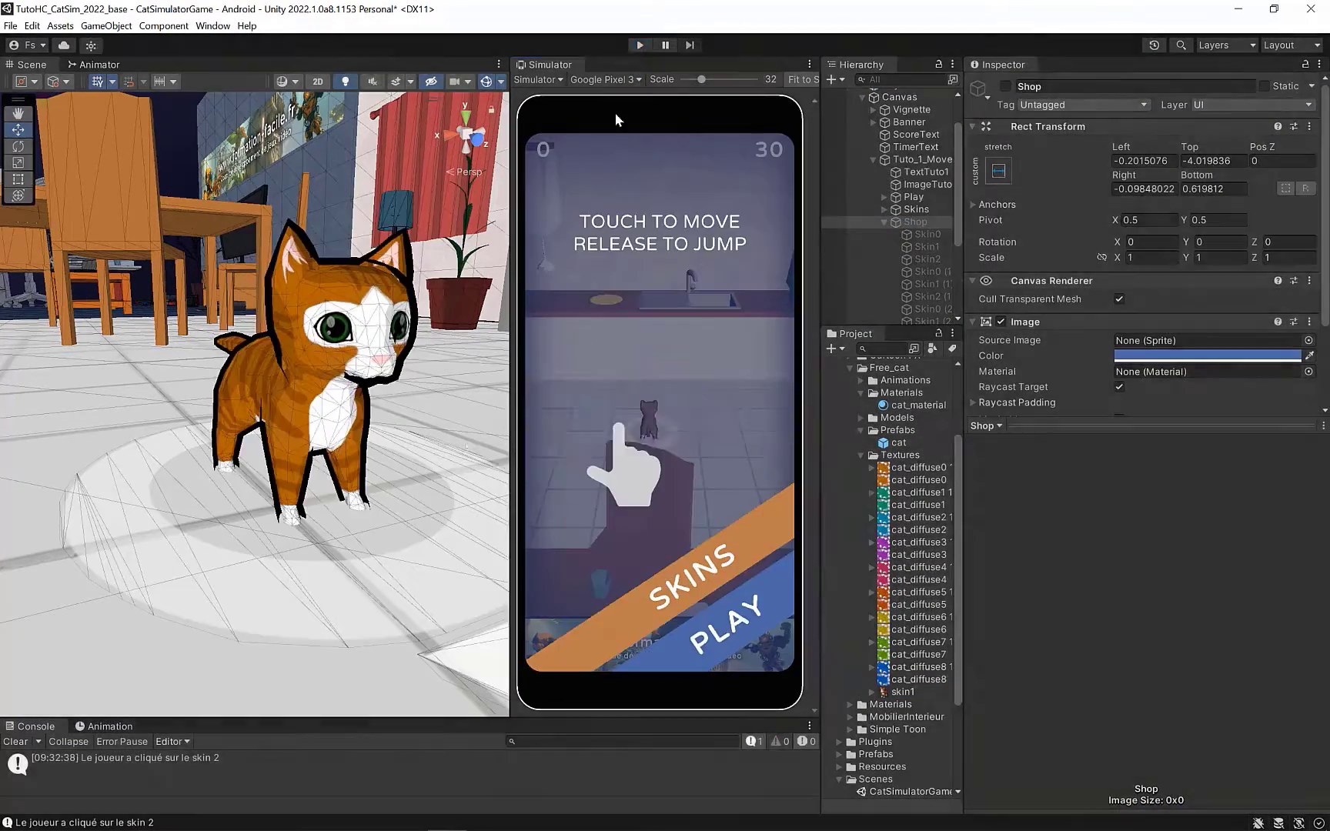
{"action": "left_click", "coordinate": [900, 317]}
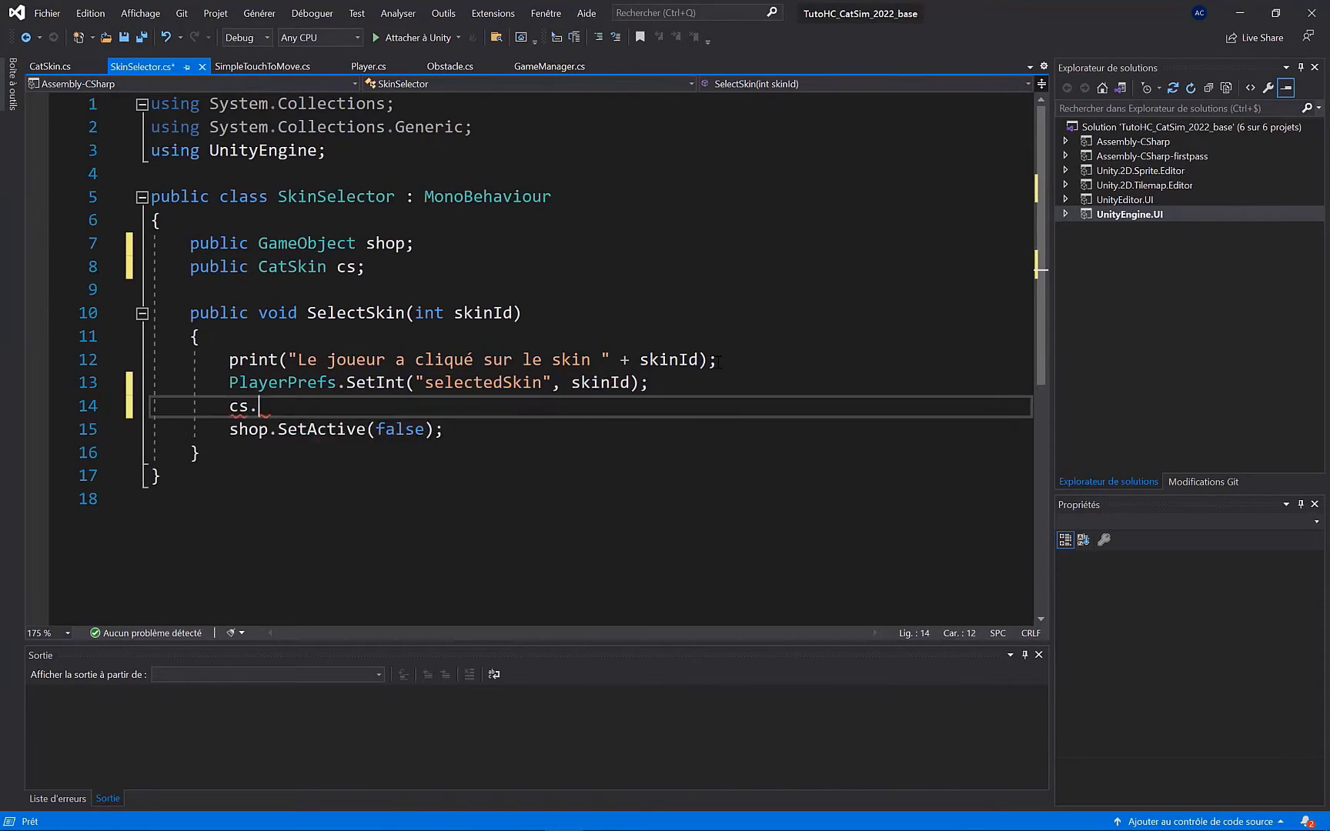
Add the CatSkin call in SelectSkin and preview the Tuto1HandAnimation hand movement
{"action": "left_click", "coordinate": [50, 66]}
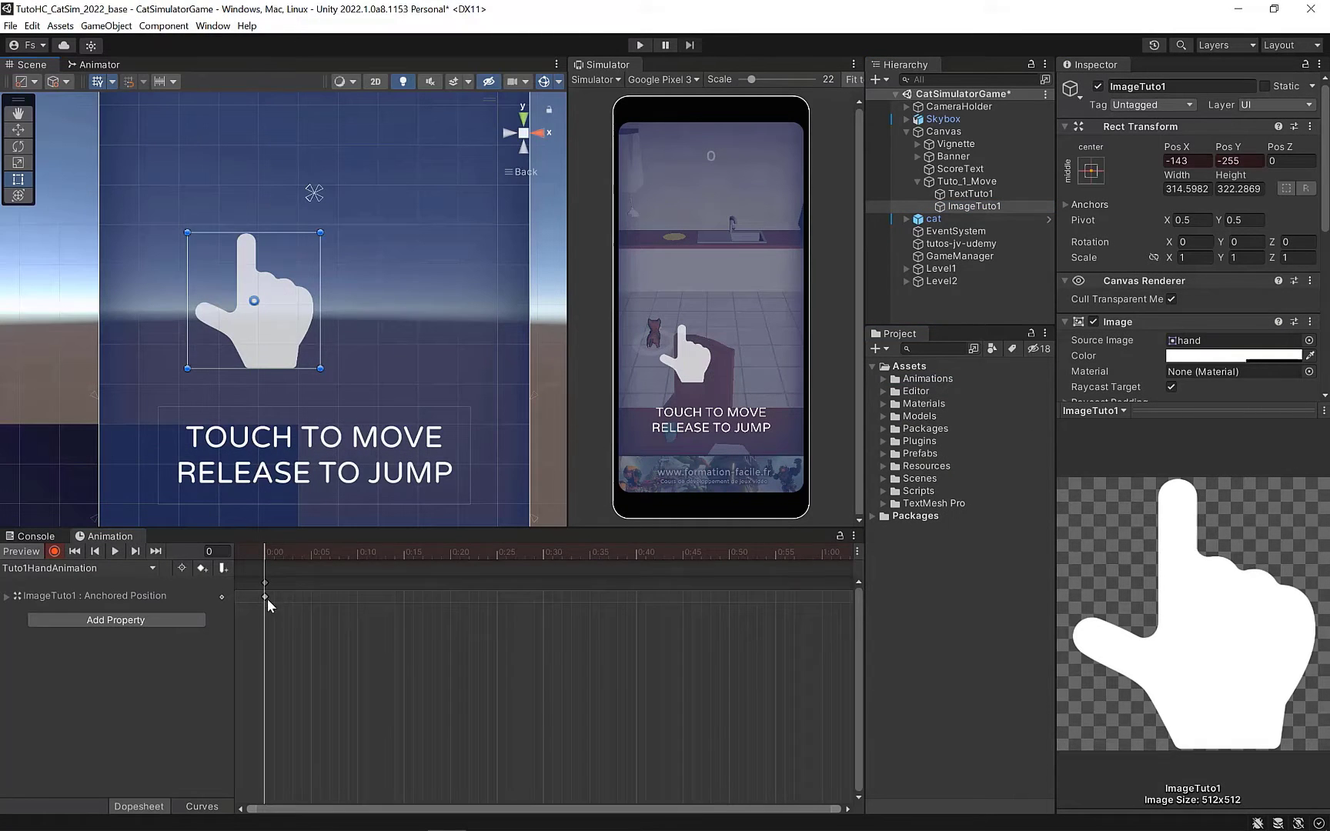
{"action": "left_click", "coordinate": [114, 551]}
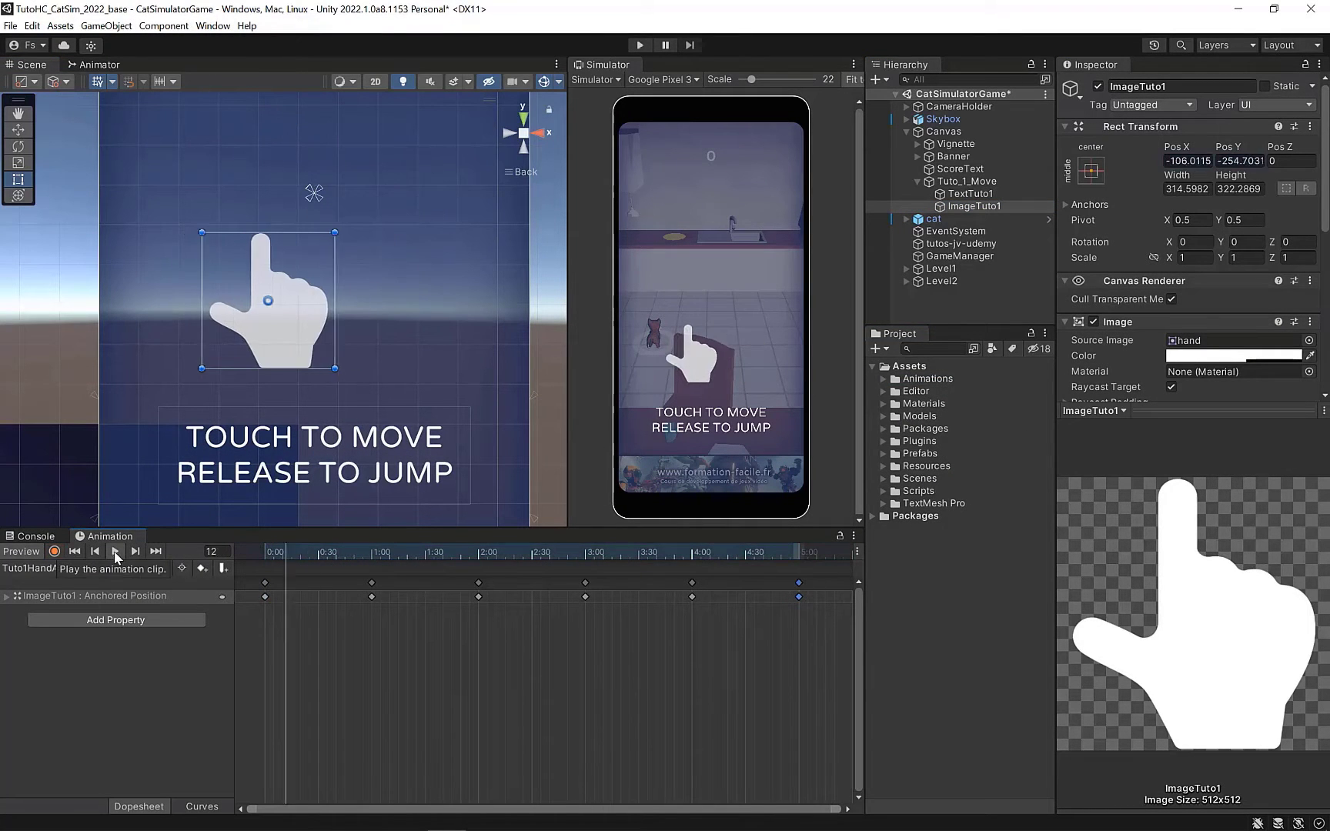